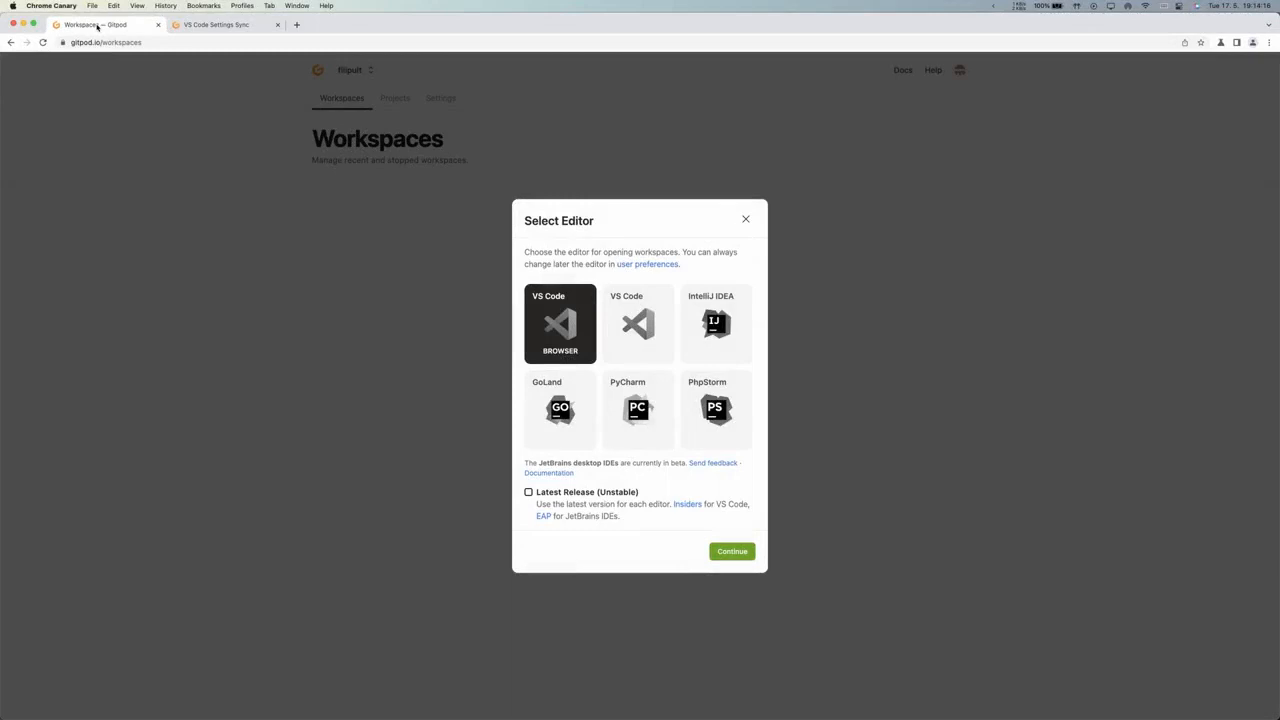
mouse_move(564, 320)
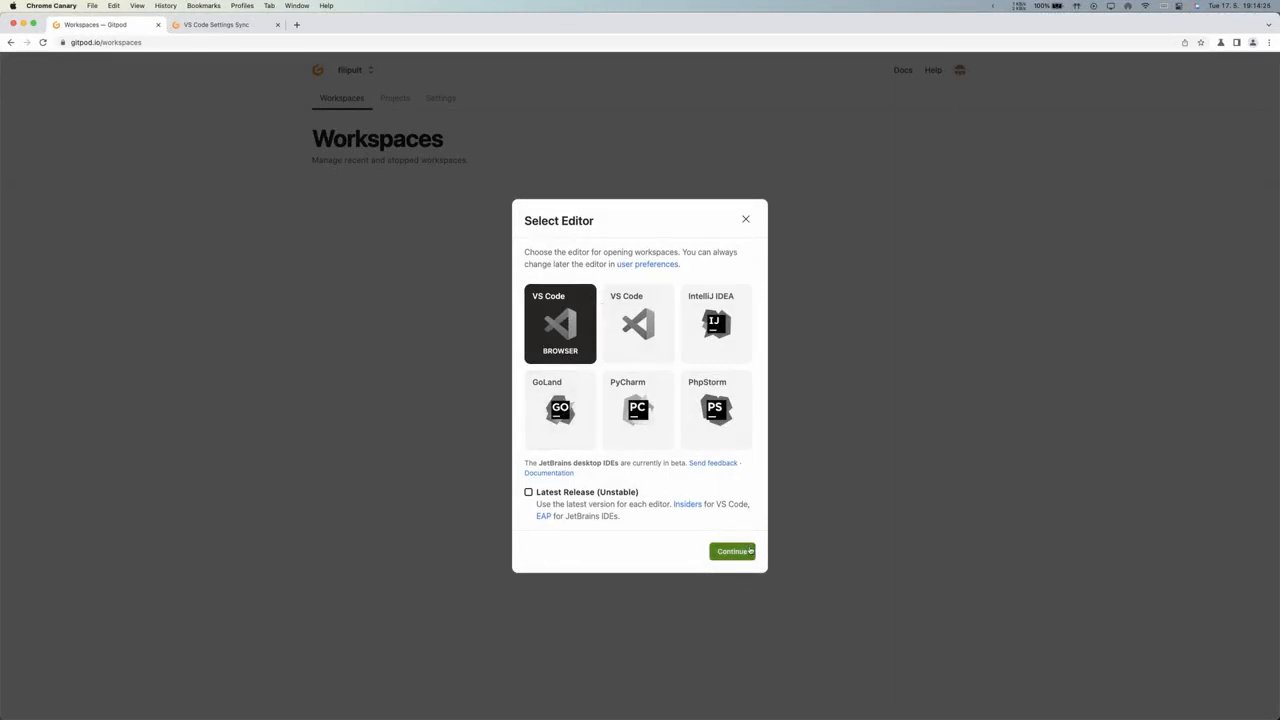
Step: Confirm VS Code Browser as editor and create a workspace from gitpod-io/template-typescript-node, searching 'node'
click(744, 218)
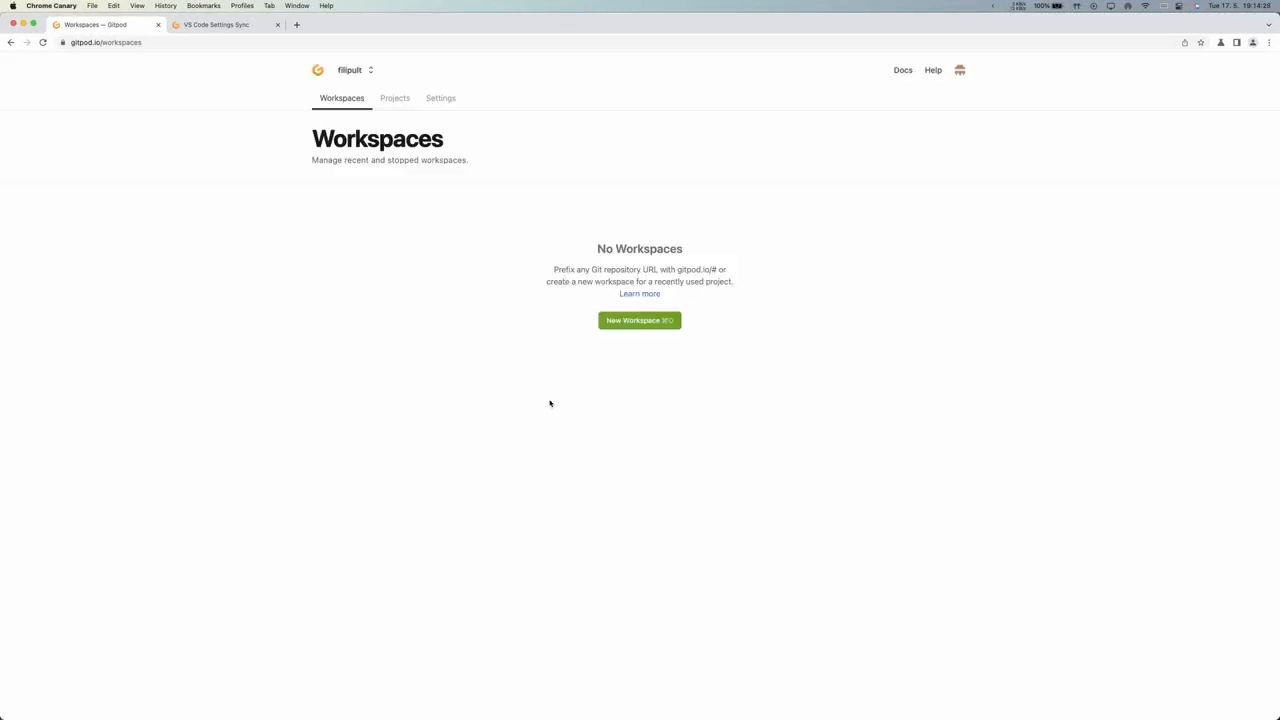
click(640, 320)
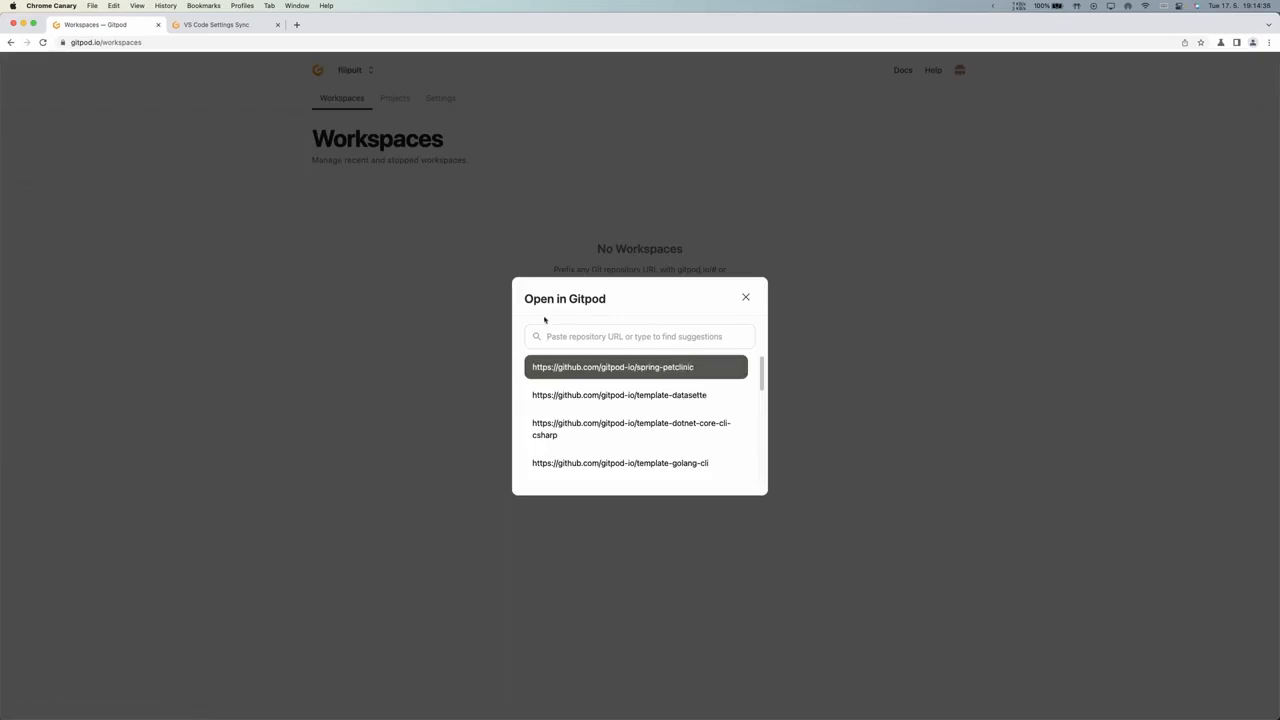
text(node)
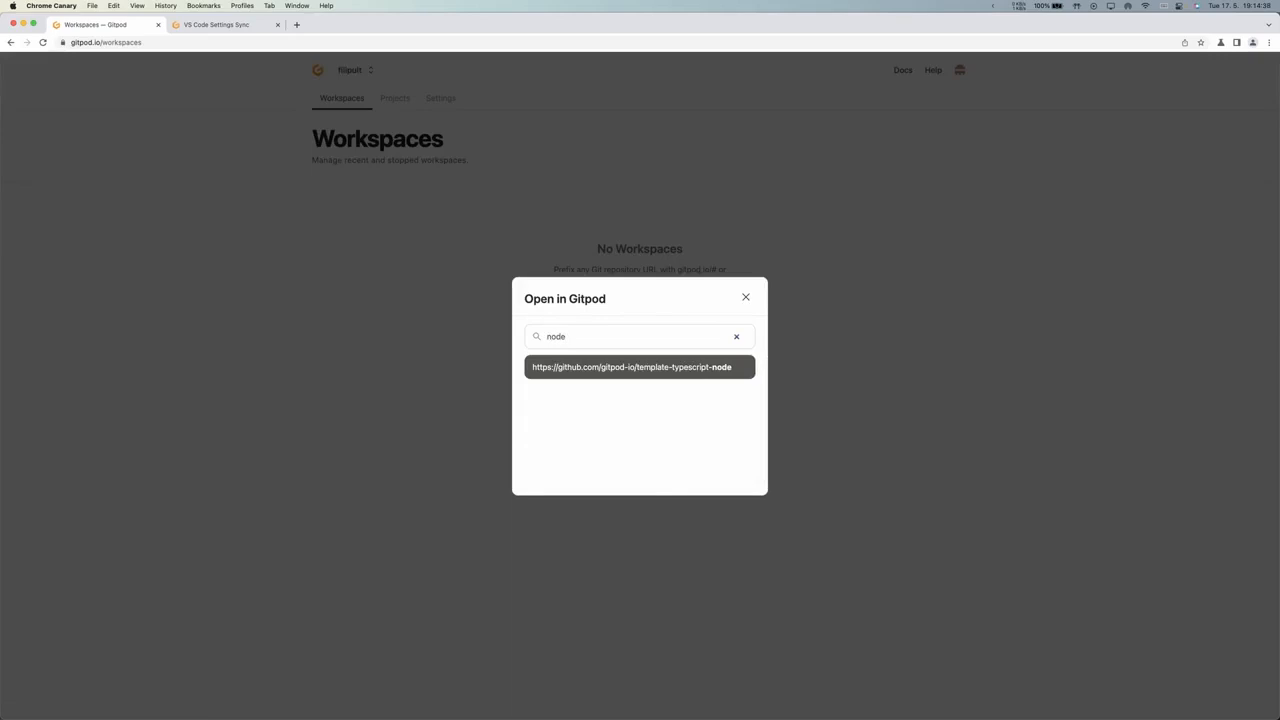
click(640, 368)
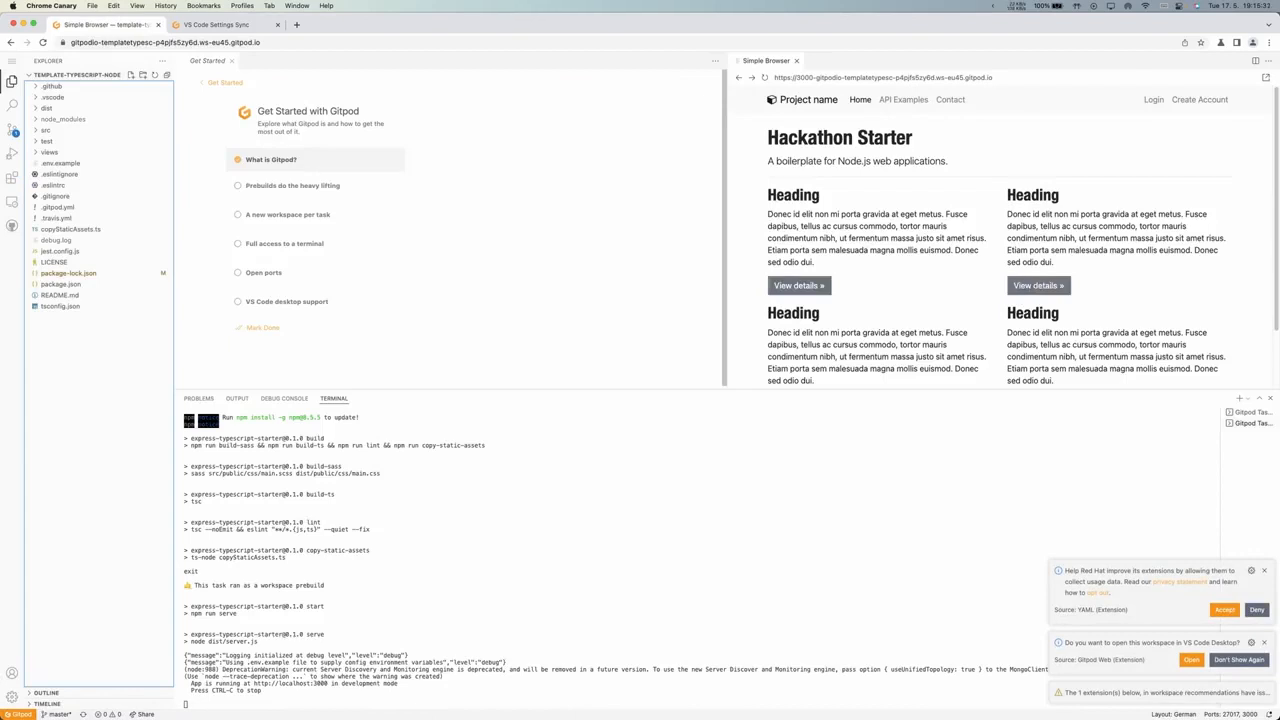
mouse_move(532, 308)
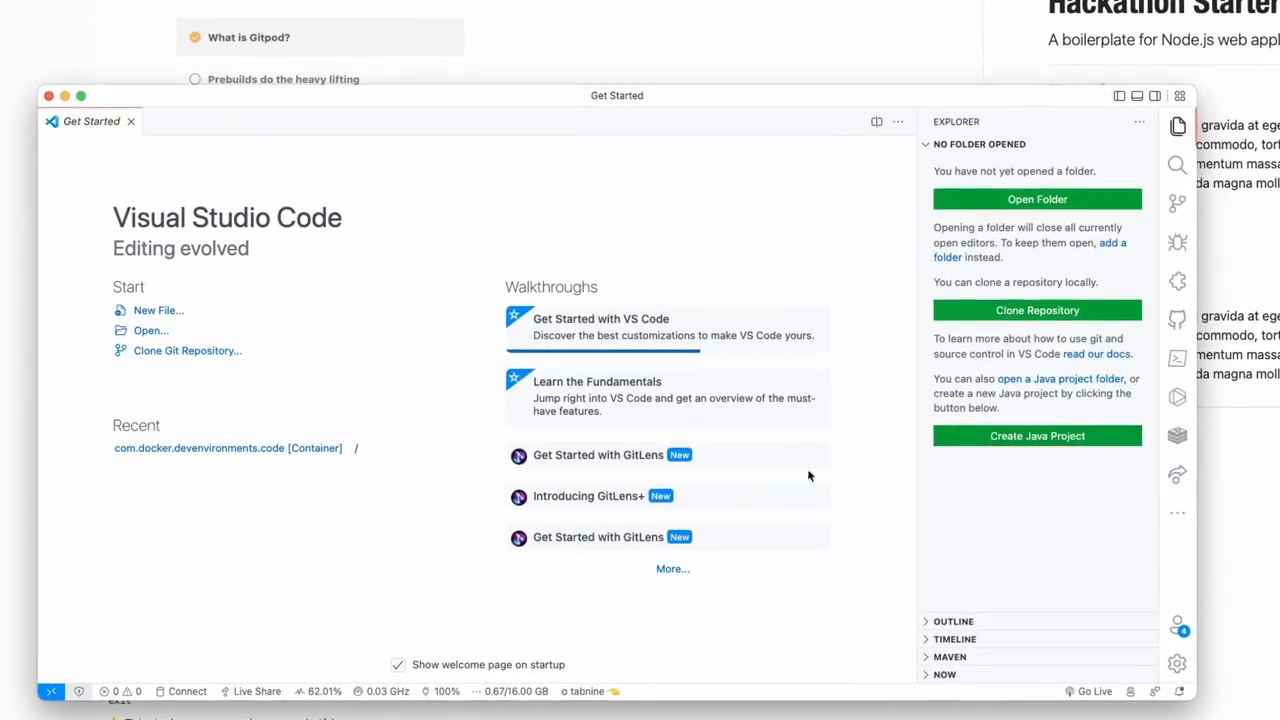
mouse_move(442, 198)
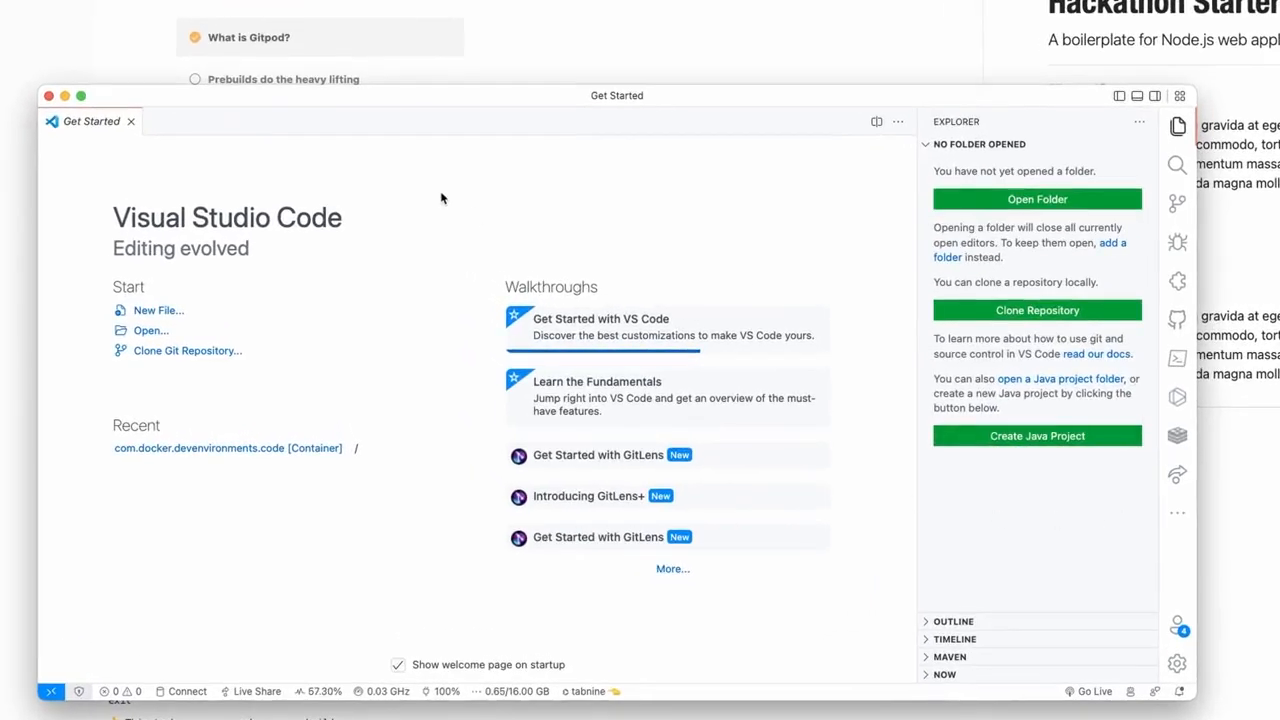
mouse_move(1232, 264)
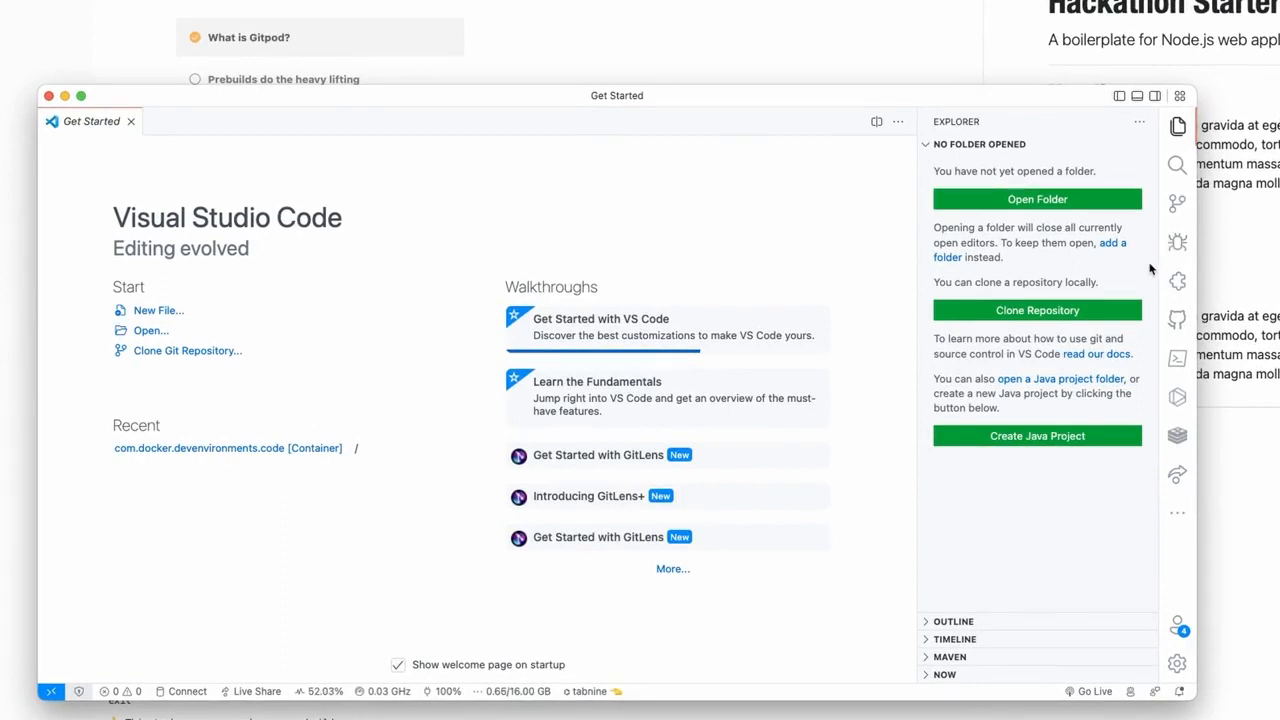
Step: Show the Extensions view in desktop VS Code
click(1176, 280)
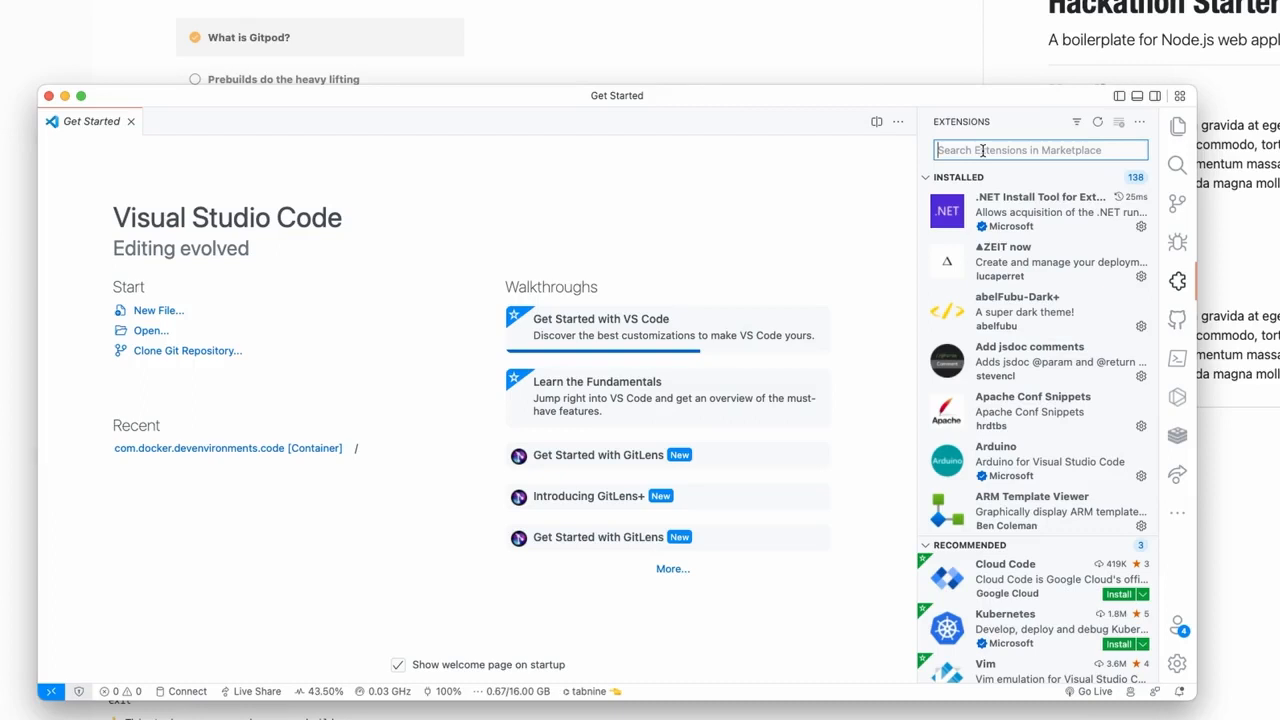
Step: Search the Extensions view for 'gitpod' and view the Gitpod extension's details
text(gitpod)
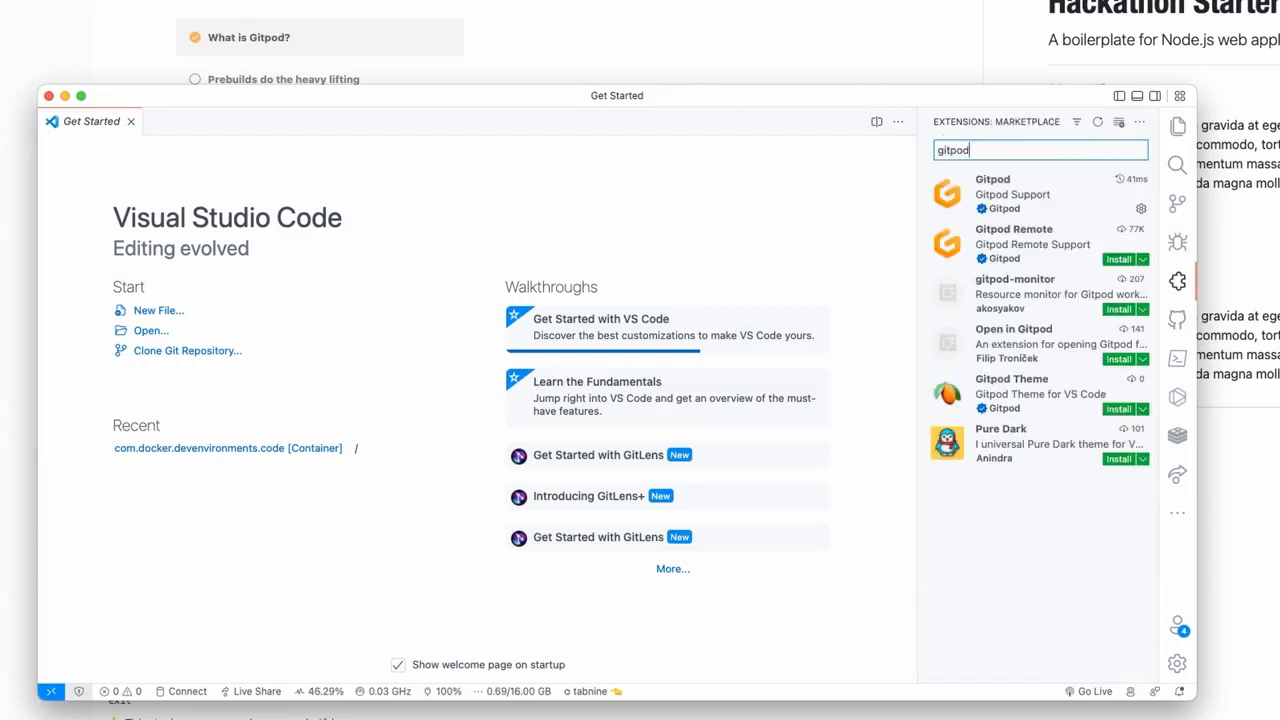
click(1010, 194)
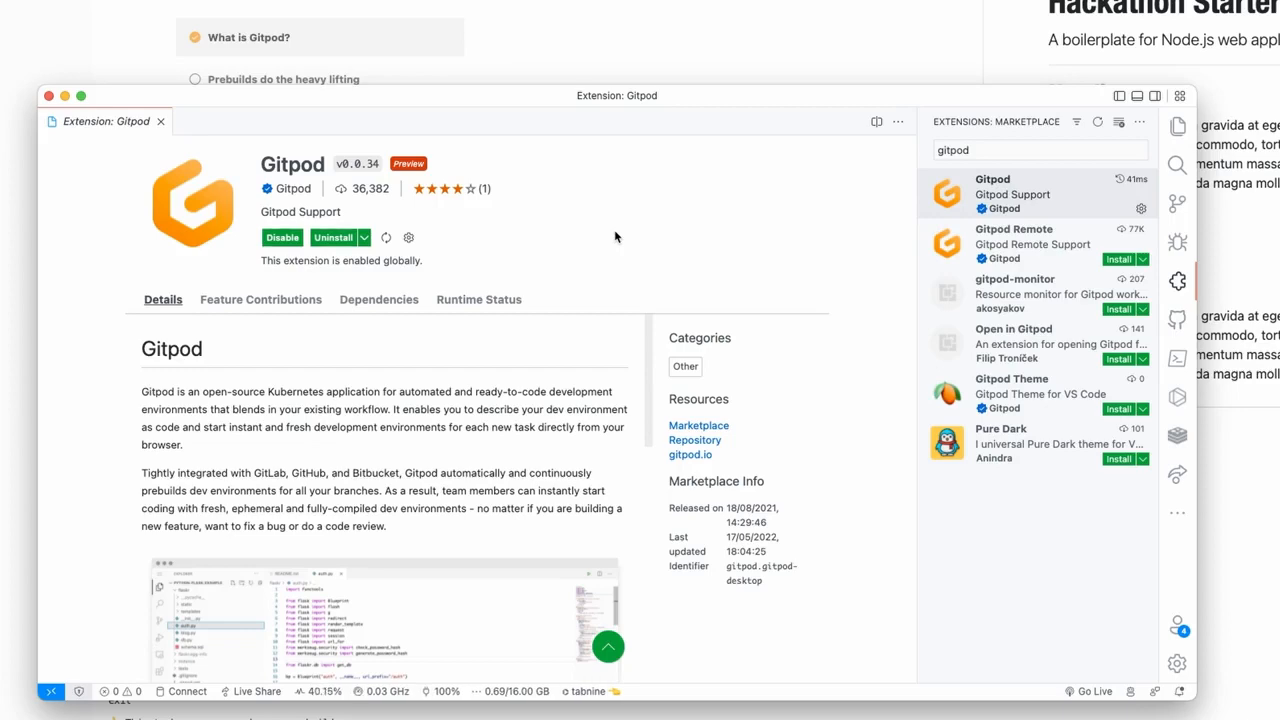
Step: Search the command palette for 'settings sync:' to reach the Gitpod sign-in command
key(cmd+shift+p)
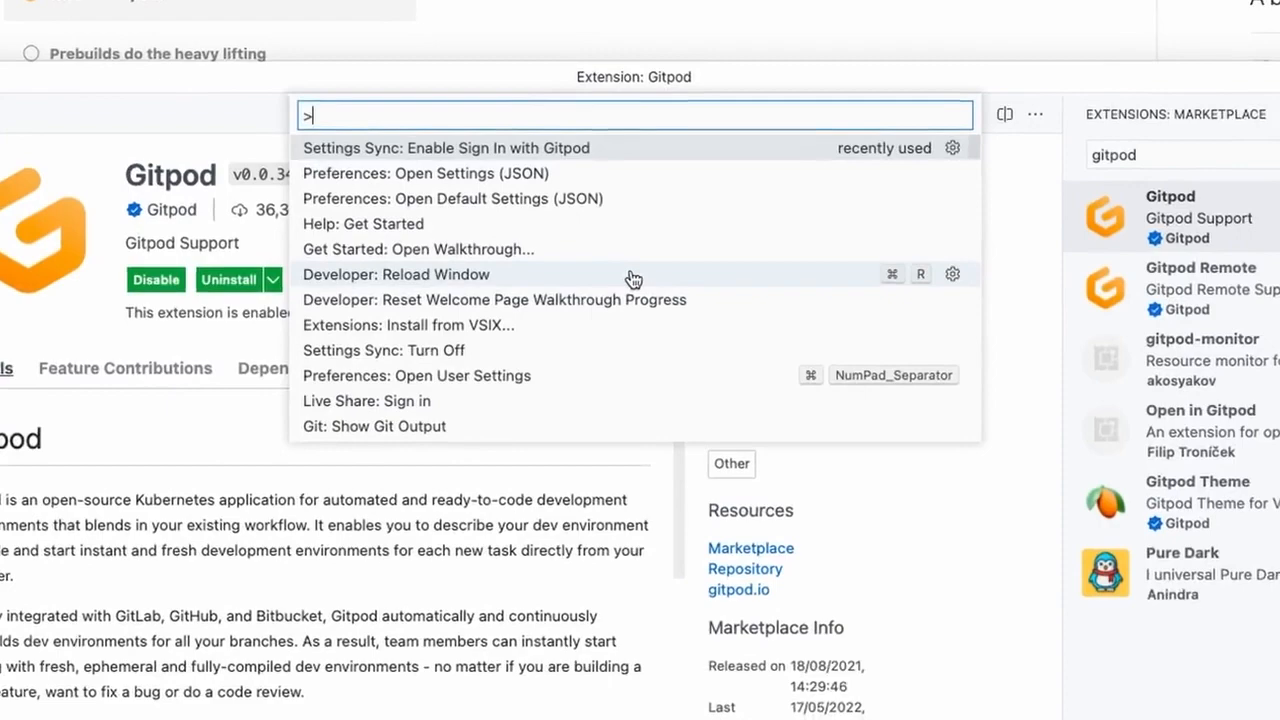
text(settings sync:)
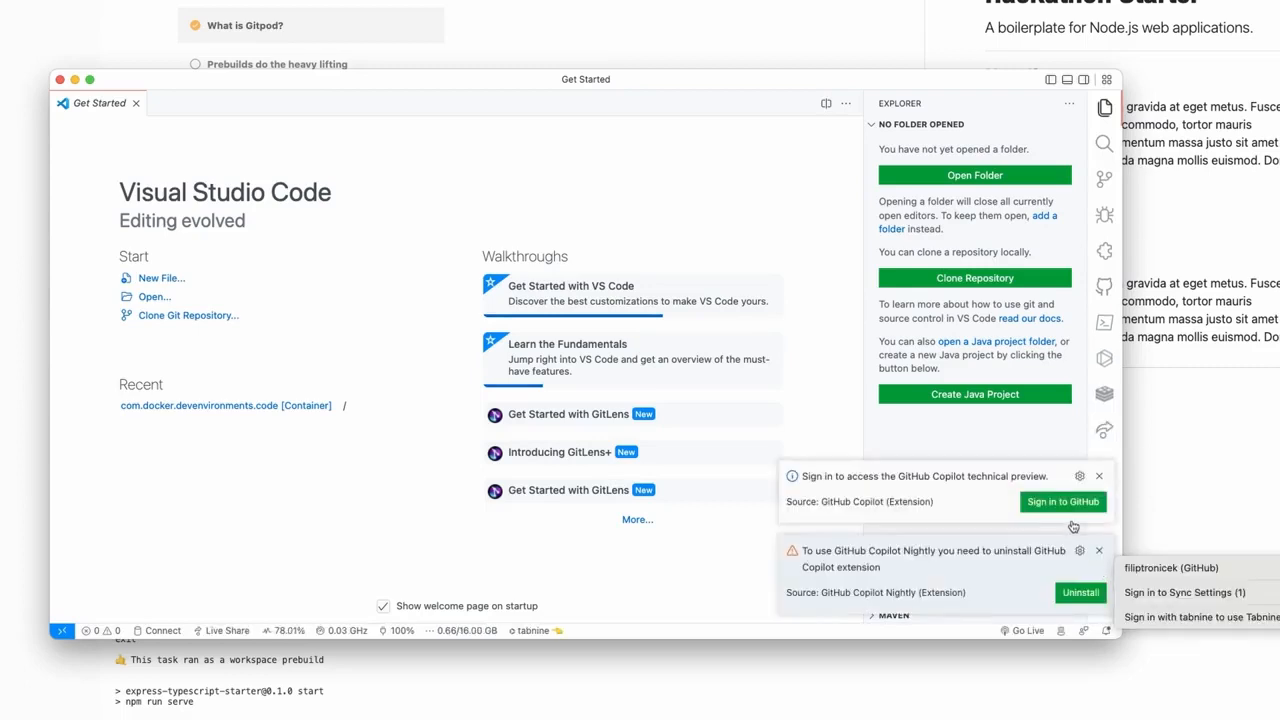
mouse_move(1228, 538)
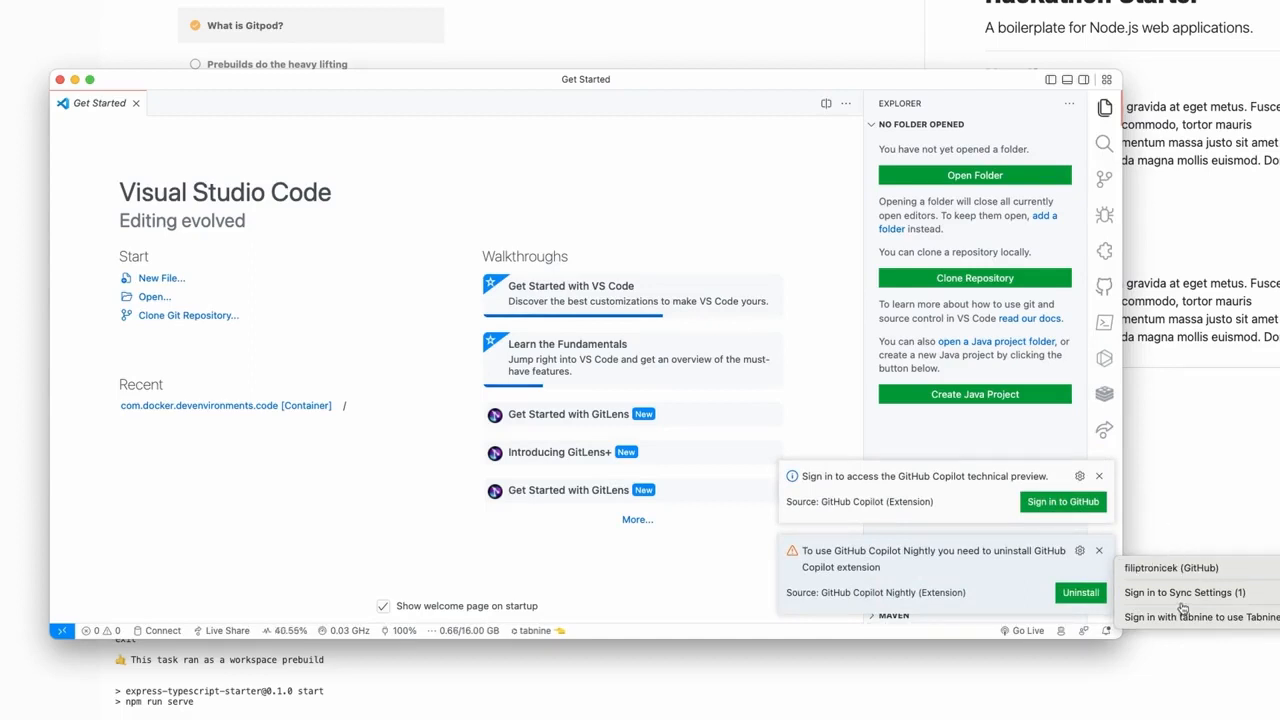
mouse_move(1184, 592)
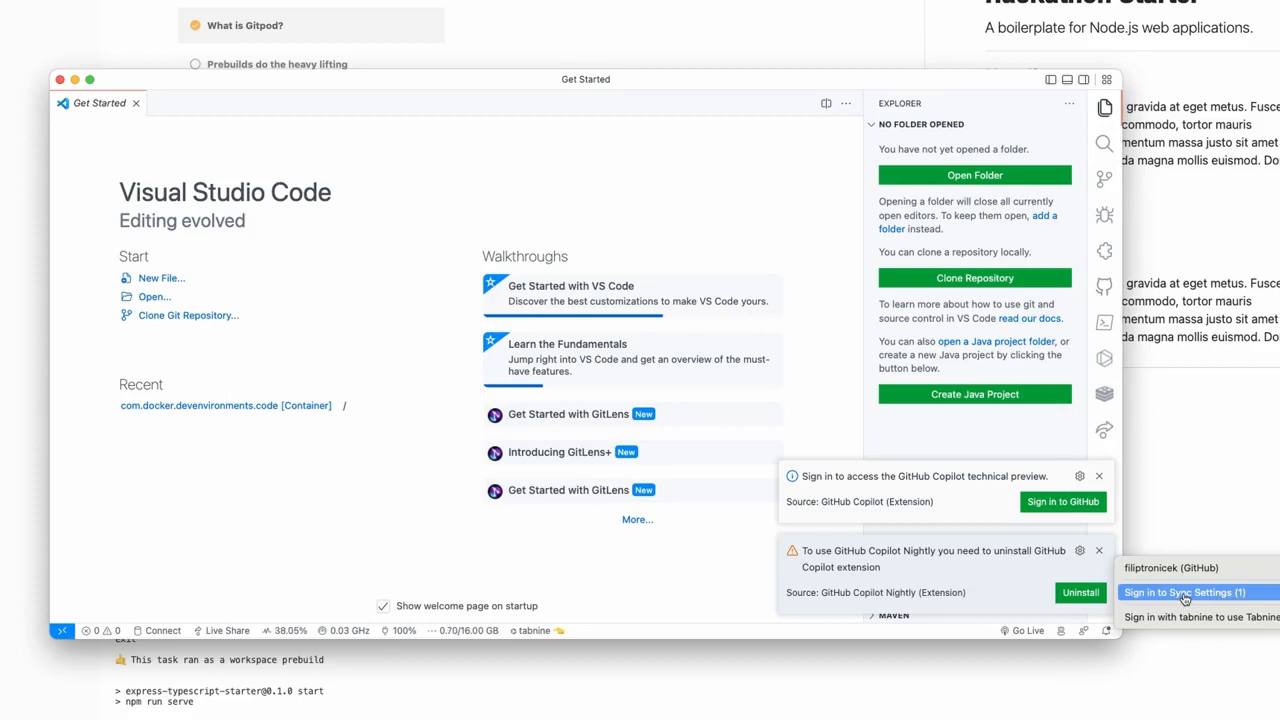
Step: Sign in to Sync Settings from the Accounts menu, choosing Gitpod as the provider
click(1100, 476)
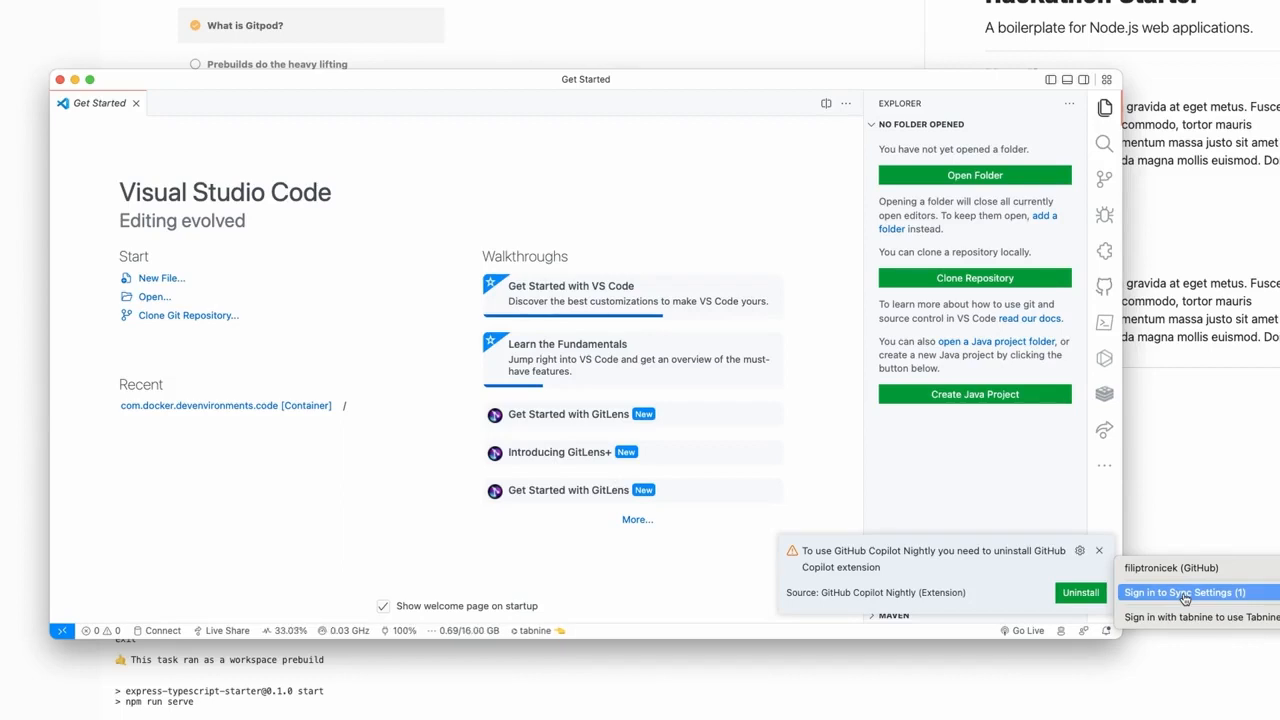
click(1184, 592)
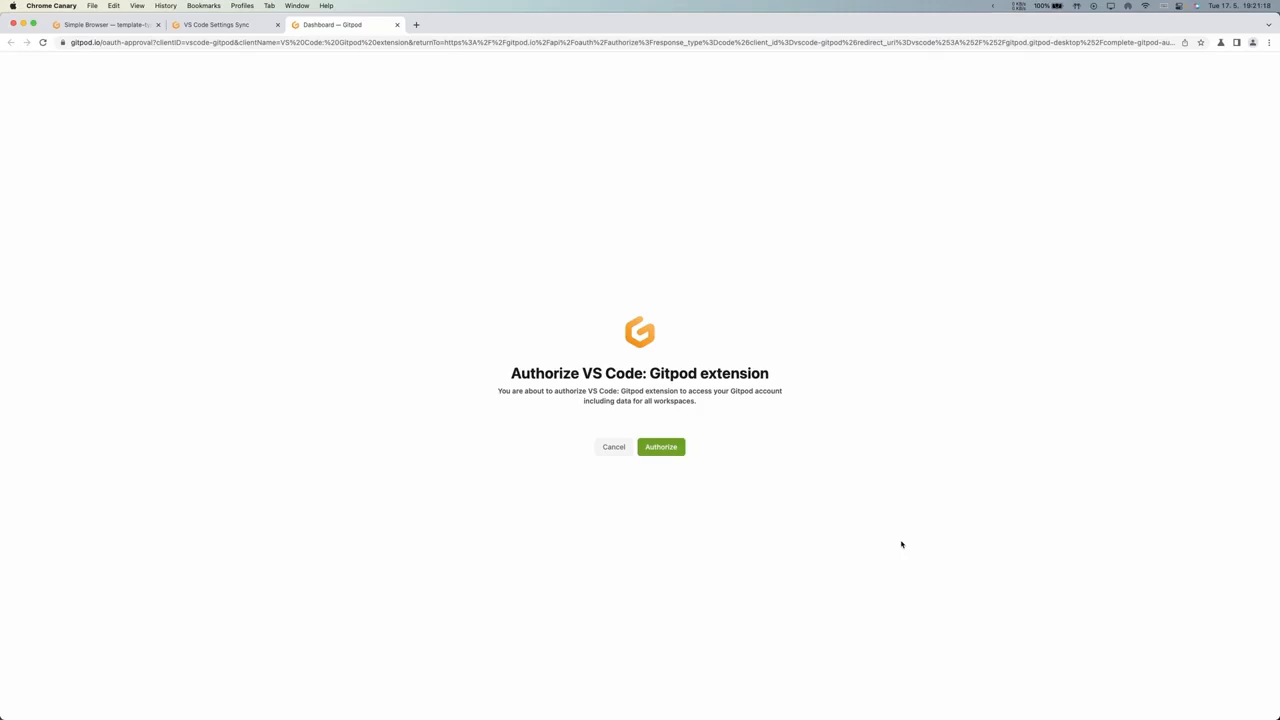
Step: Authorize the Gitpod extension, let the browser launch Visual Studio Code and allow Downloads folder access
click(660, 448)
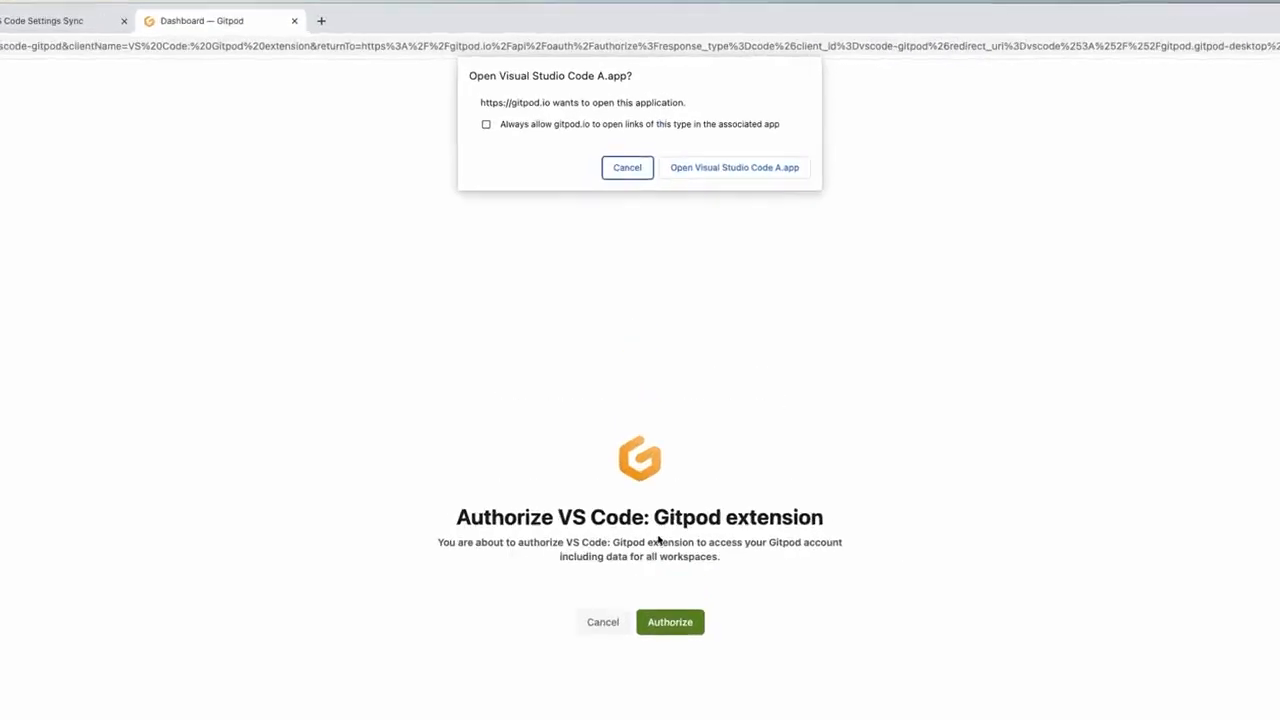
click(670, 620)
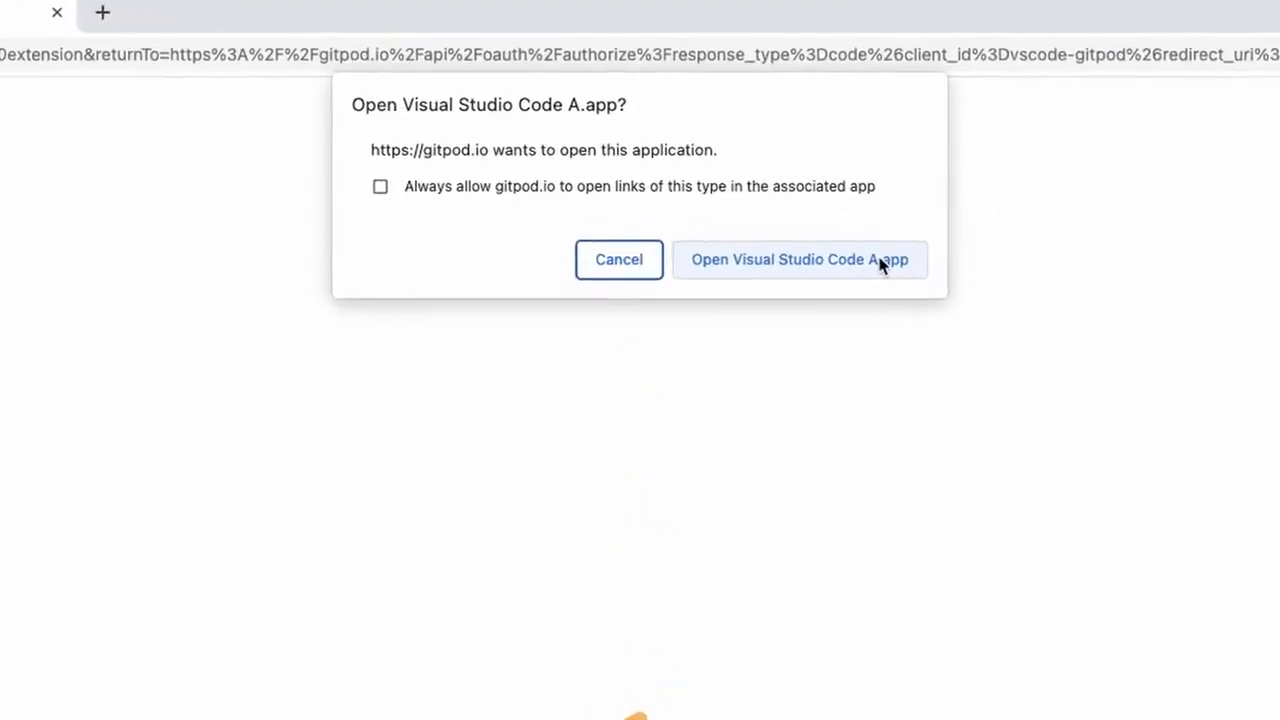
click(800, 260)
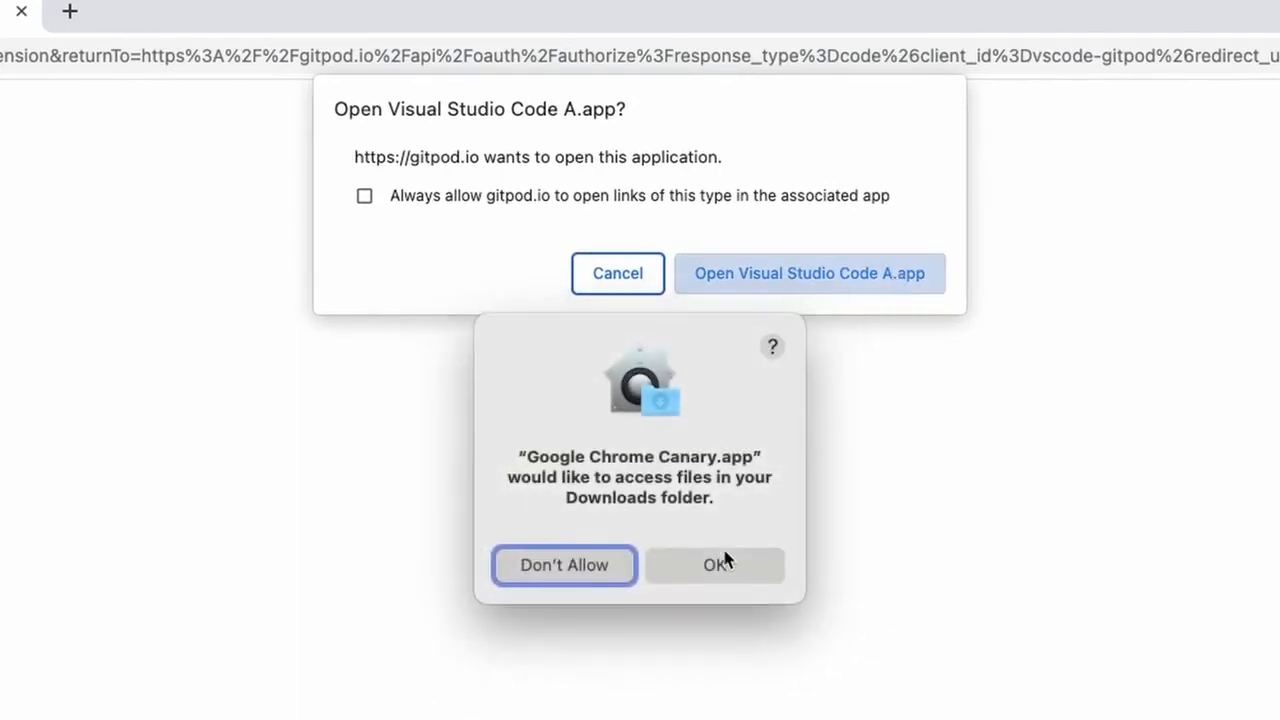
click(808, 272)
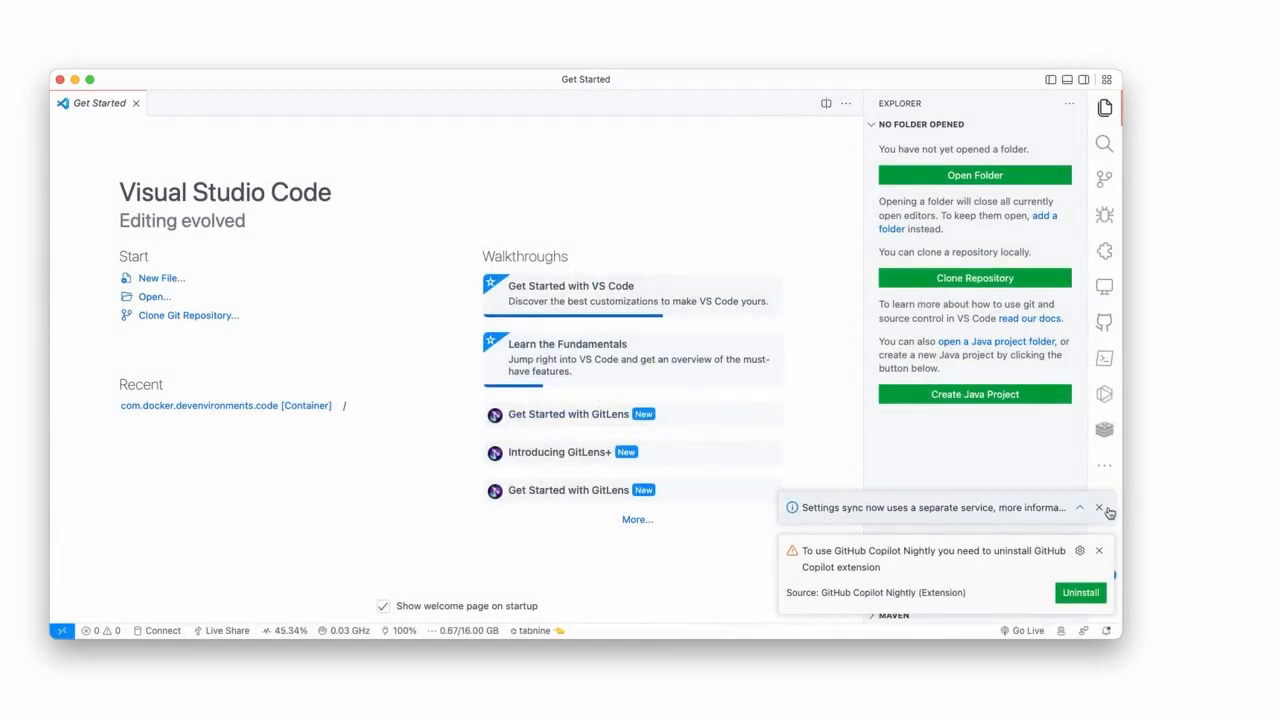
Step: Dismiss the settings sync and Copilot notification toasts
click(1100, 508)
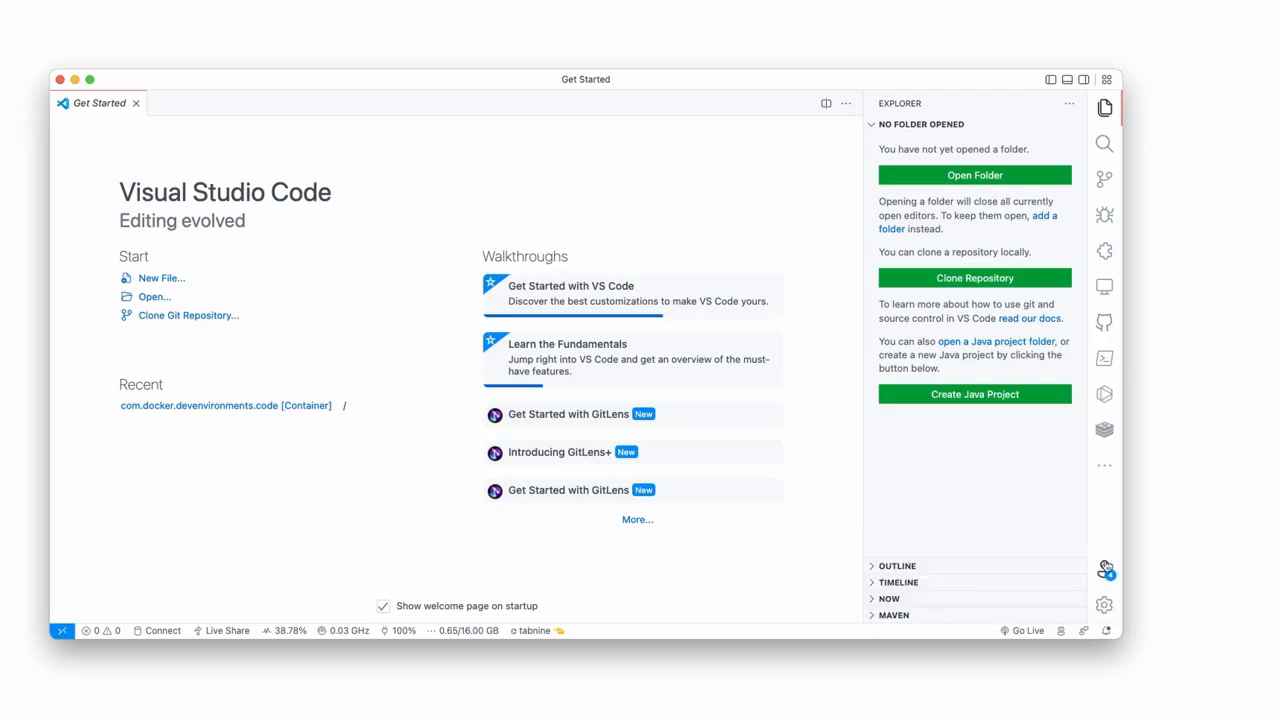
click(1104, 568)
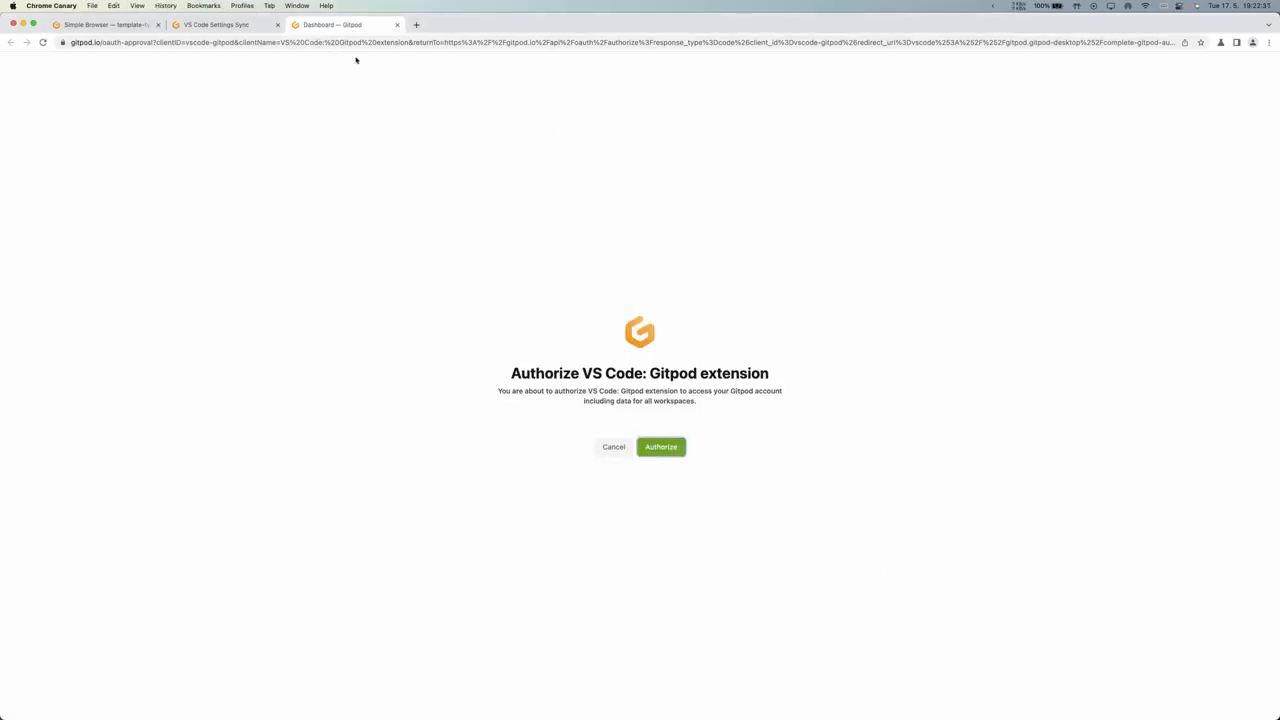
Step: From the Workspaces list, create a fresh template-typescript-node workspace rather than reusing the running one
click(660, 448)
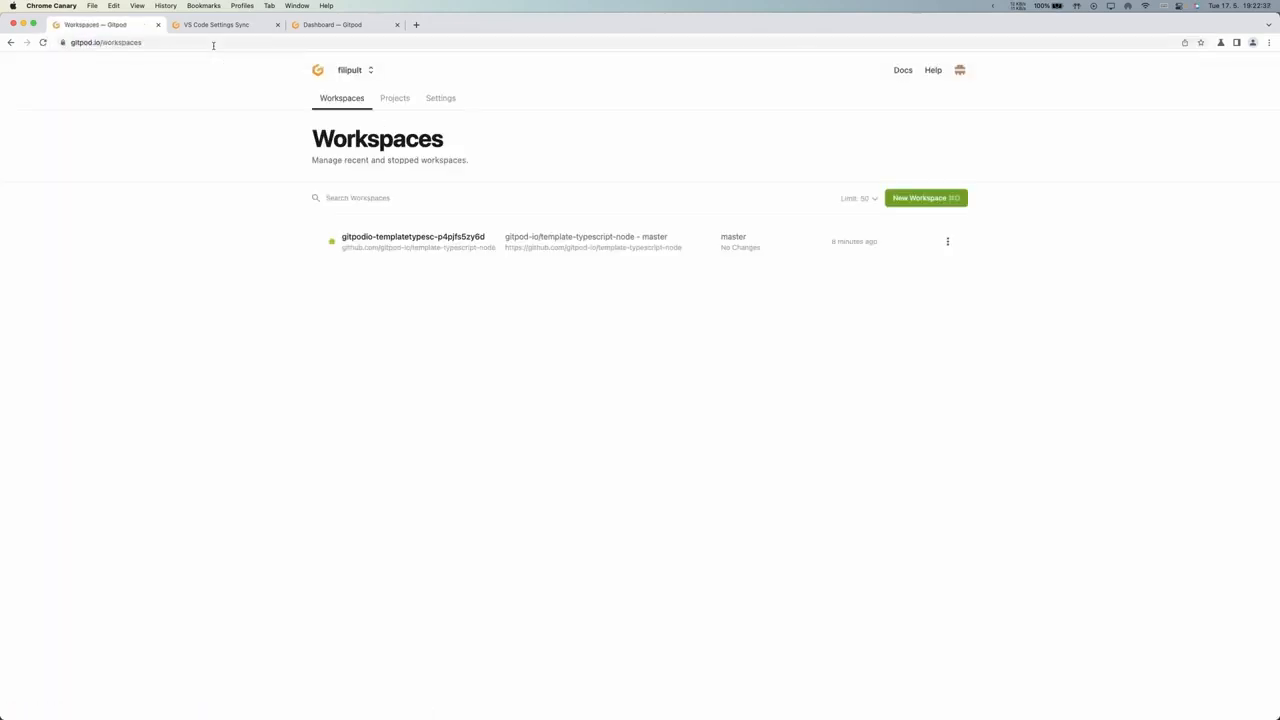
click(924, 198)
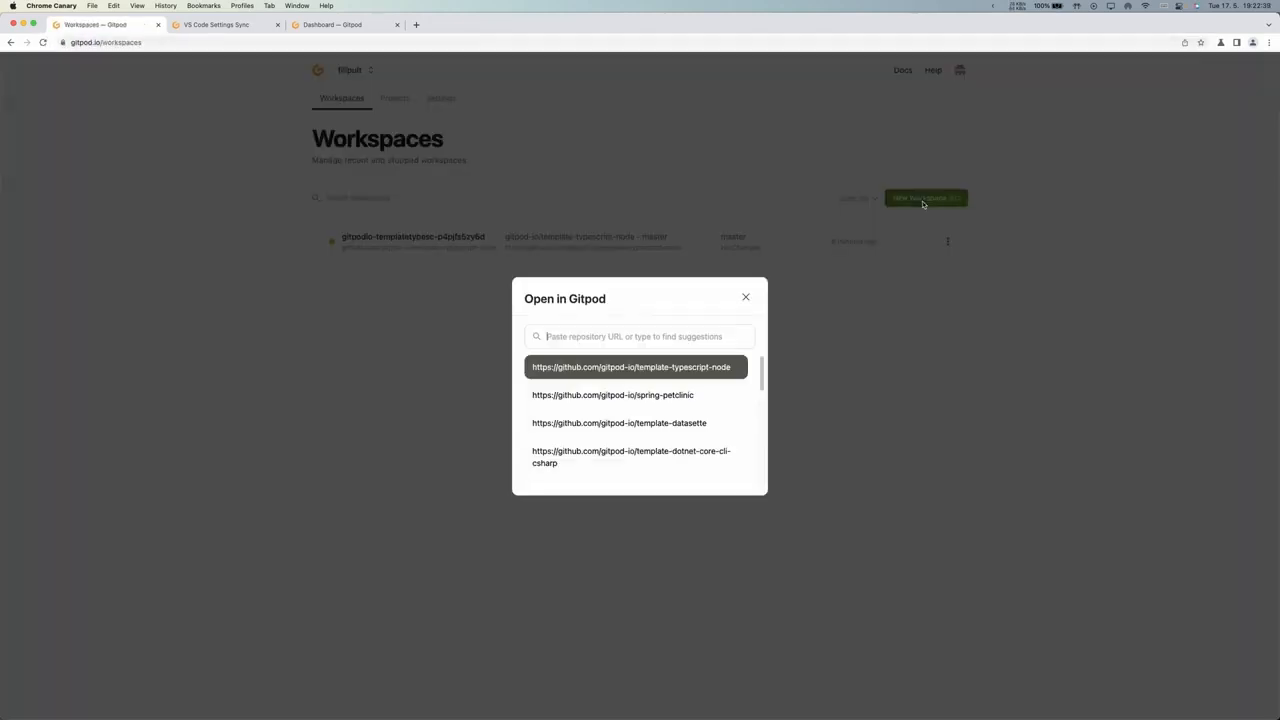
mouse_move(664, 296)
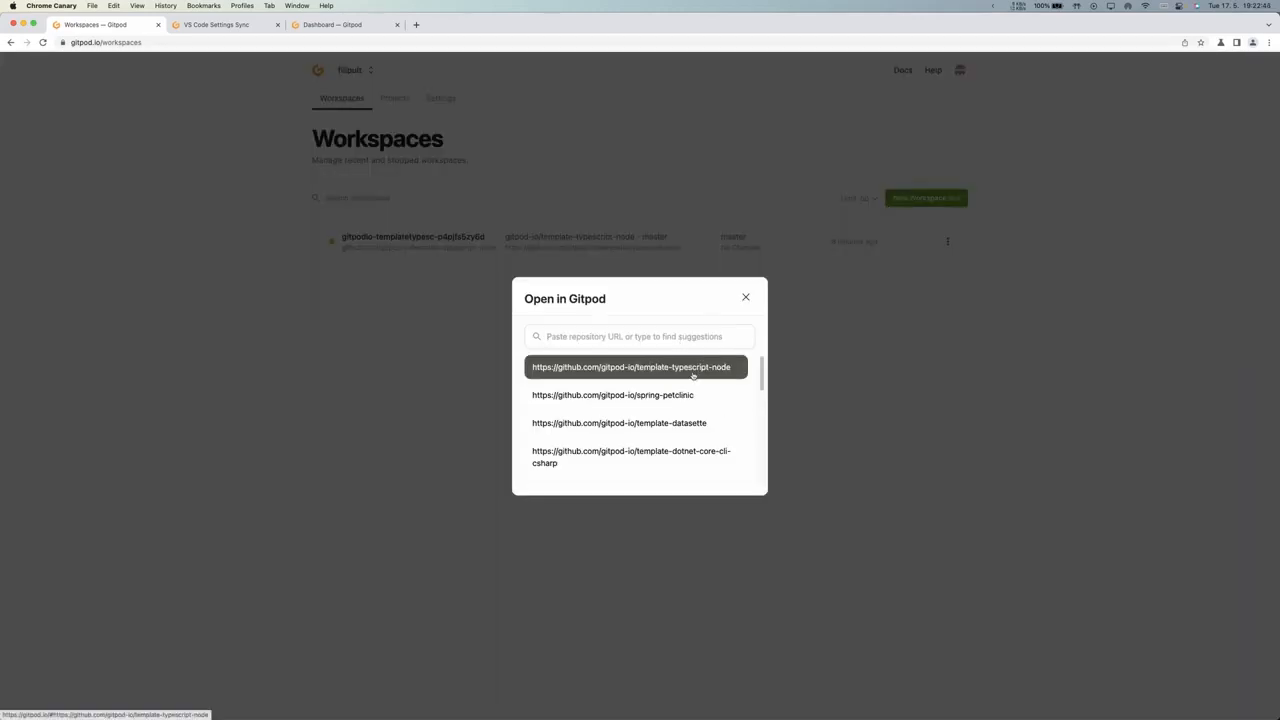
click(632, 366)
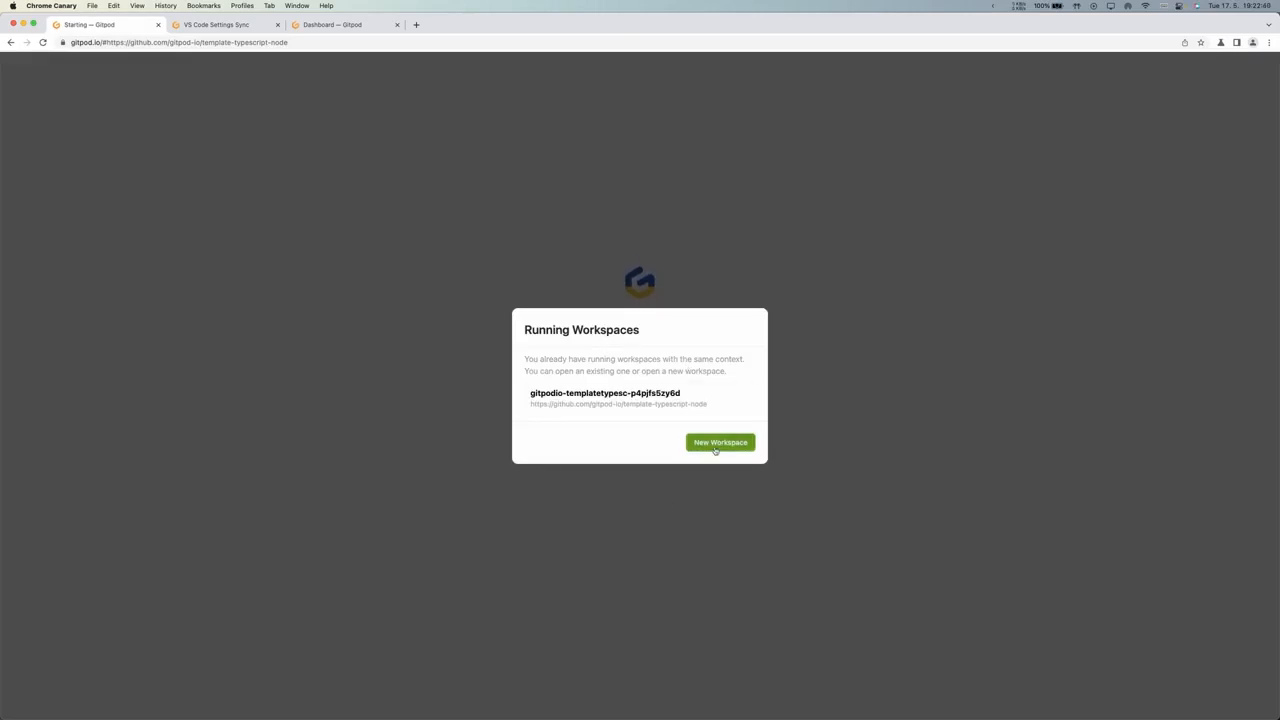
click(720, 442)
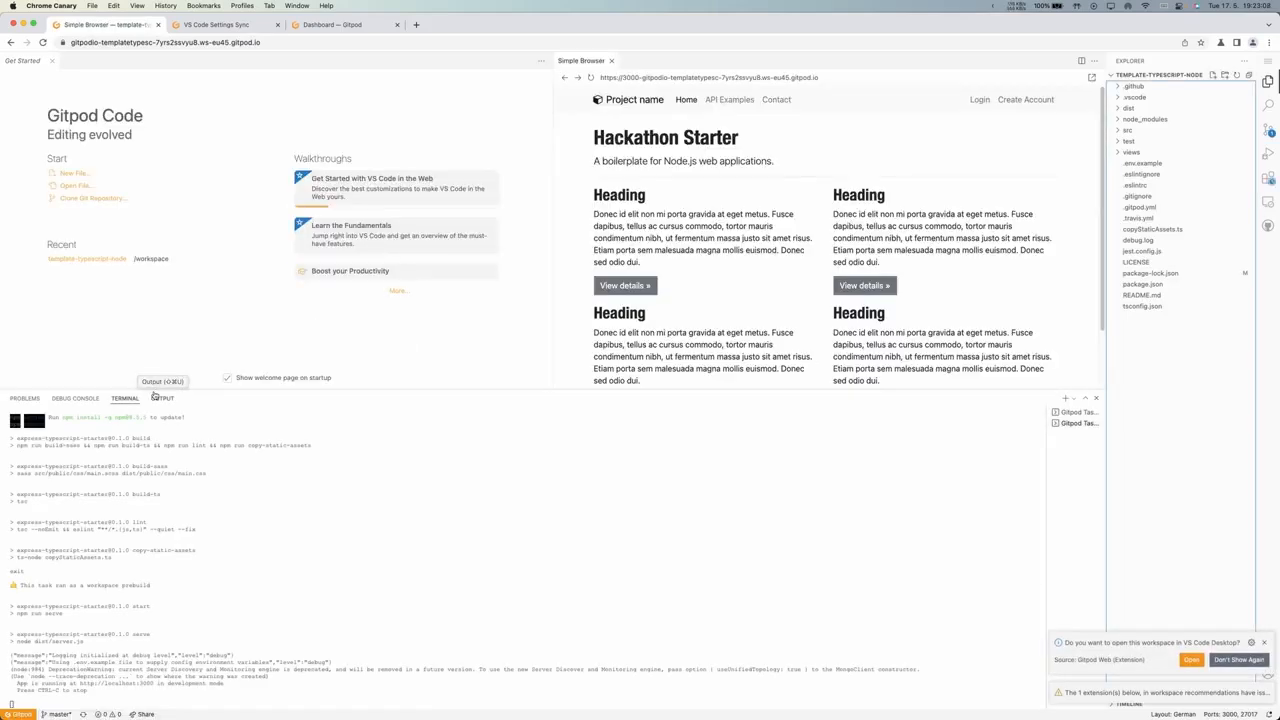
Step: View the Output log, then the Extensions list where synced extensions like CodeLLDB are installing
click(162, 398)
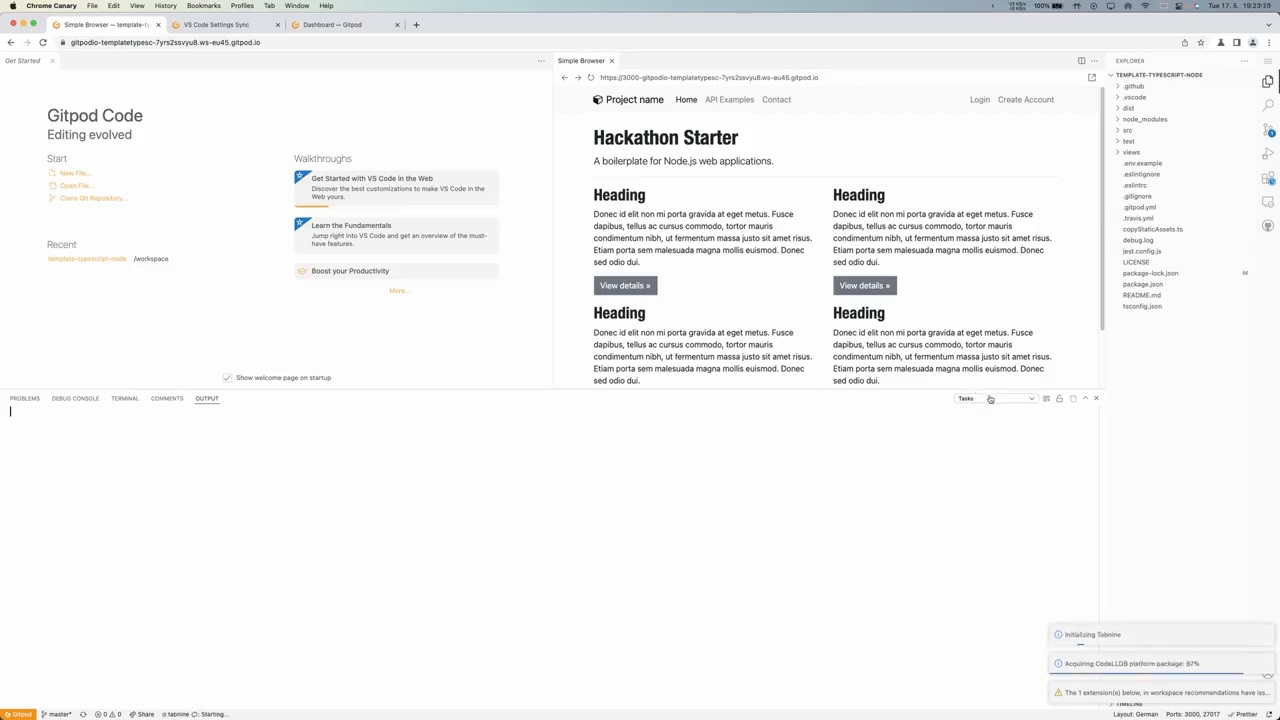
click(1268, 178)
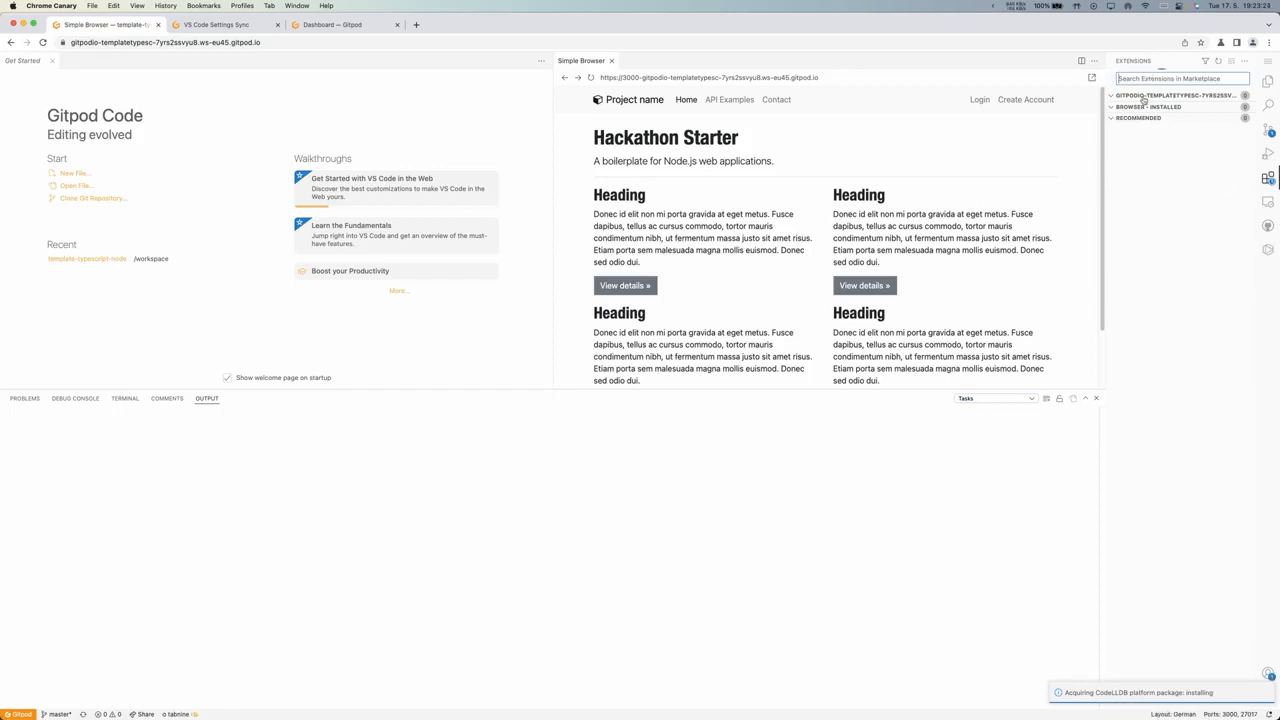